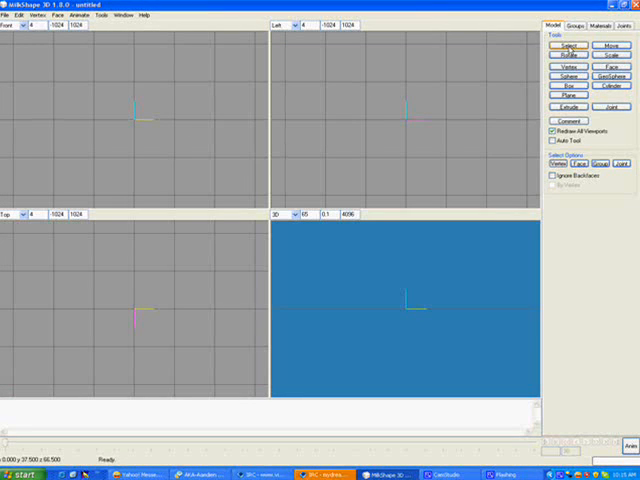
Step: Place vertices near the origin with the Vertex tool from the Model tab
left_click(566, 64)
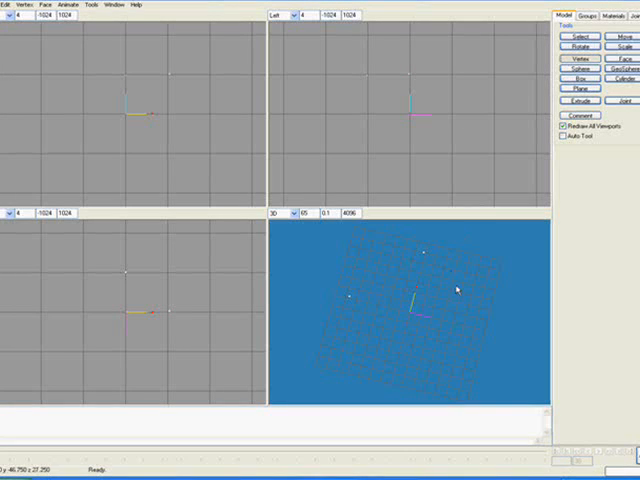
Step: Look through the Face menu, then switch to the Select tool in Vertex mode
right_click(456, 288)
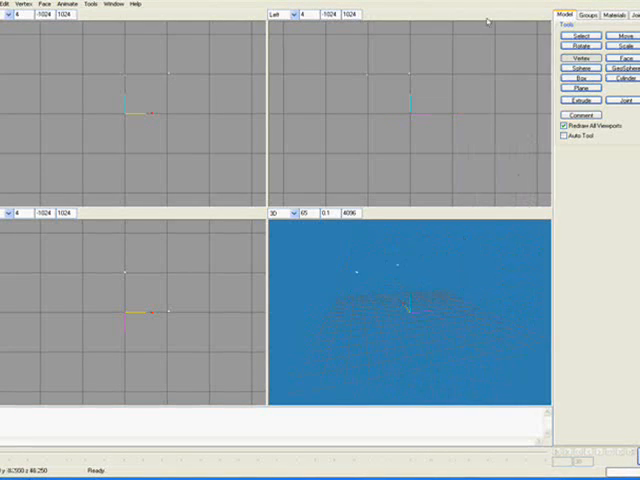
left_click(56, 4)
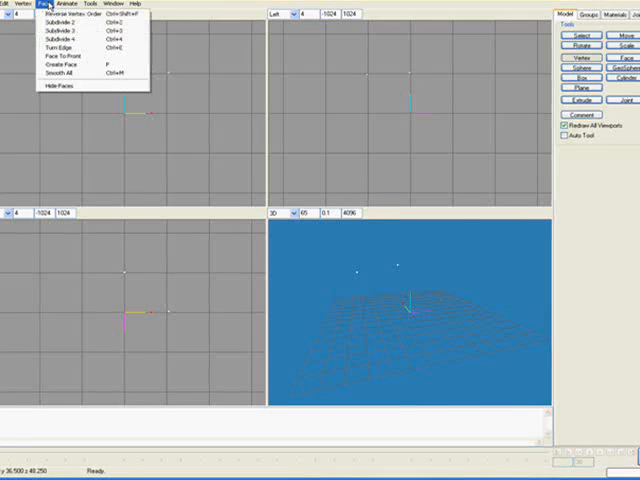
mouse_move(60, 64)
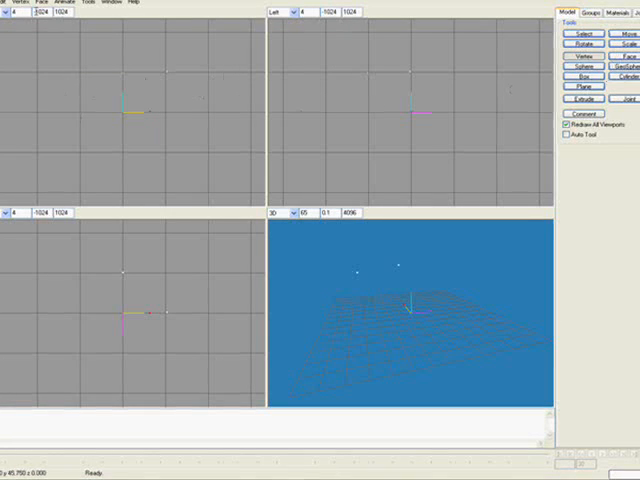
mouse_move(296, 132)
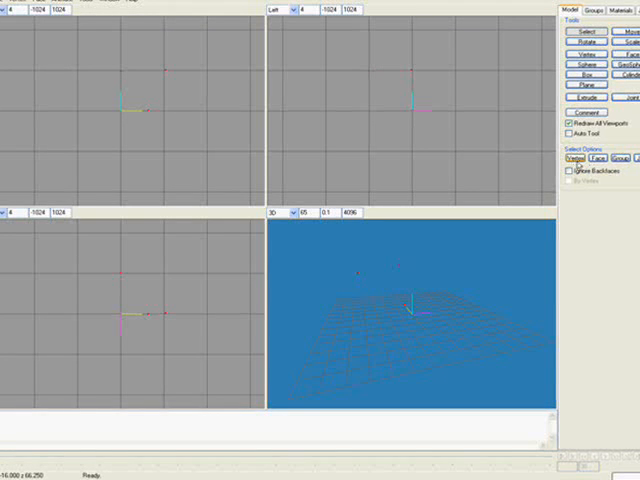
Step: Box-select the three vertices and create a triangular face from them
left_click_drag(100, 60, 136, 84)
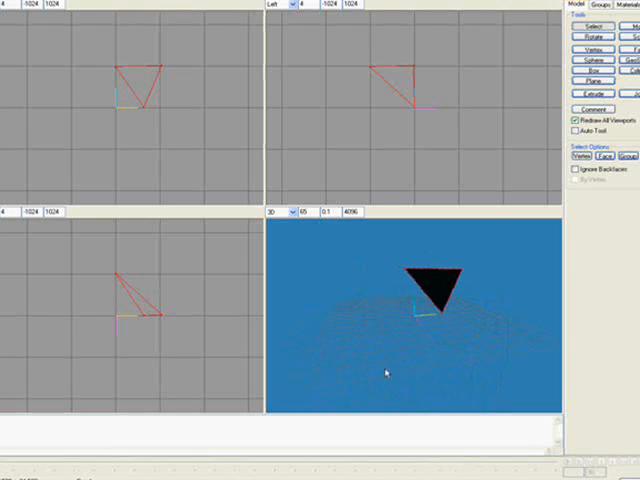
right_click(388, 372)
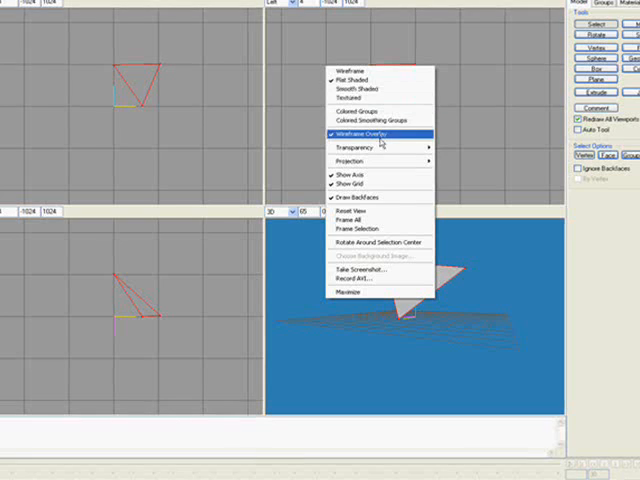
mouse_move(380, 80)
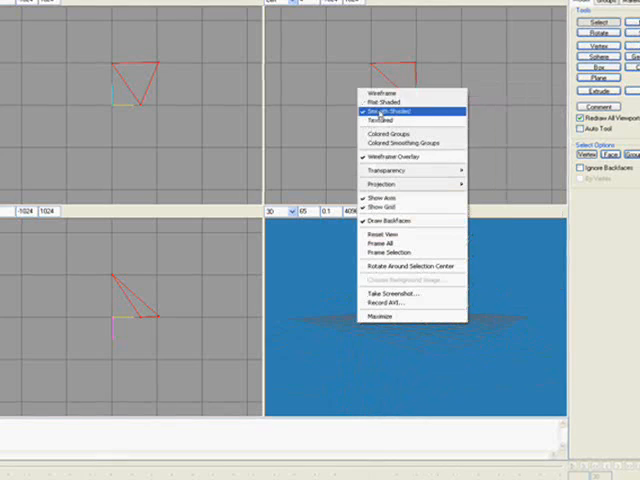
Step: Set the 3D viewport to Flat Shaded so the triangle renders as a lit grey surface
left_click(380, 104)
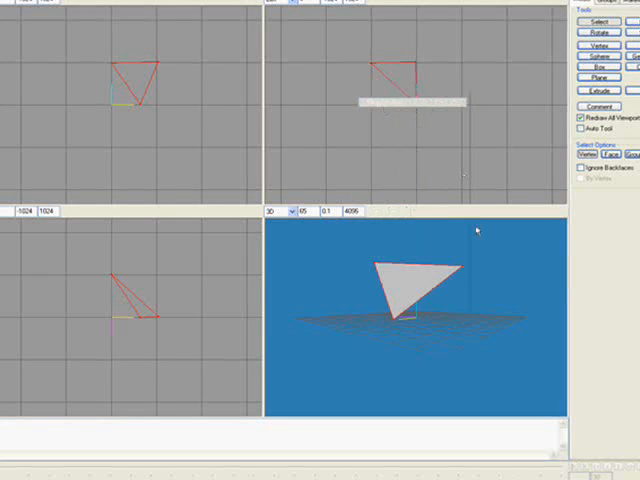